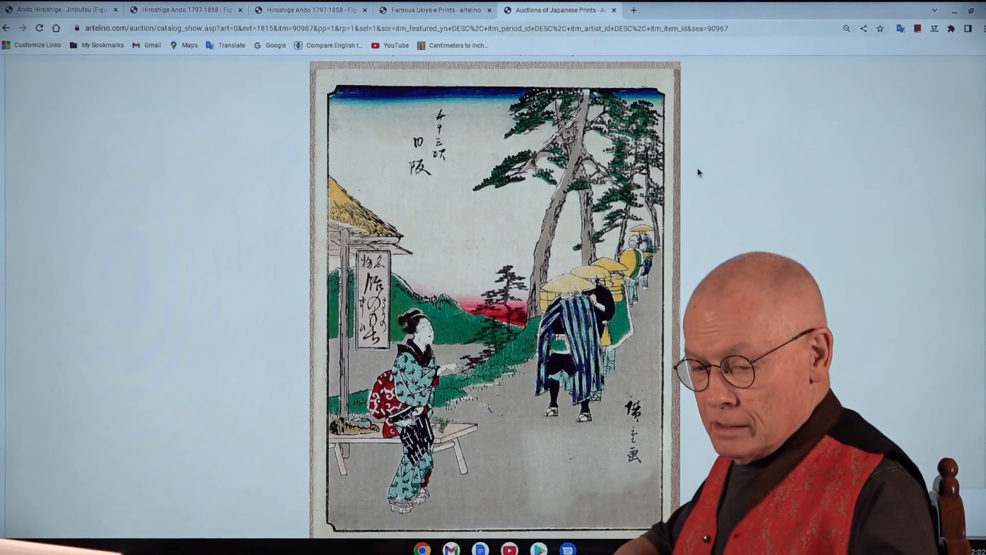
- Switch from the enlarged image to the description page for Hiroshige's Tokaido 'Nissaka' print (item 90967)
{"action": "left_click", "coordinate": [433, 9]}
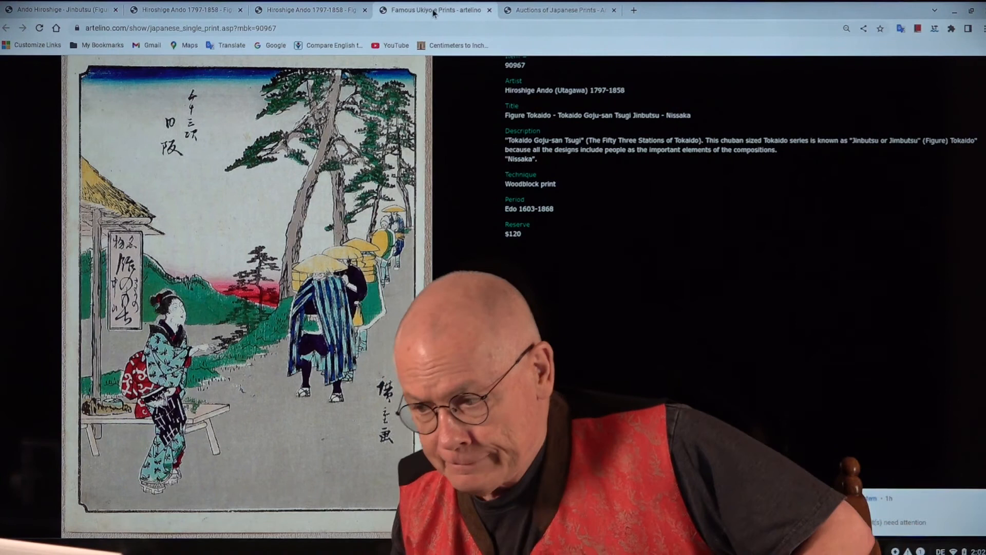